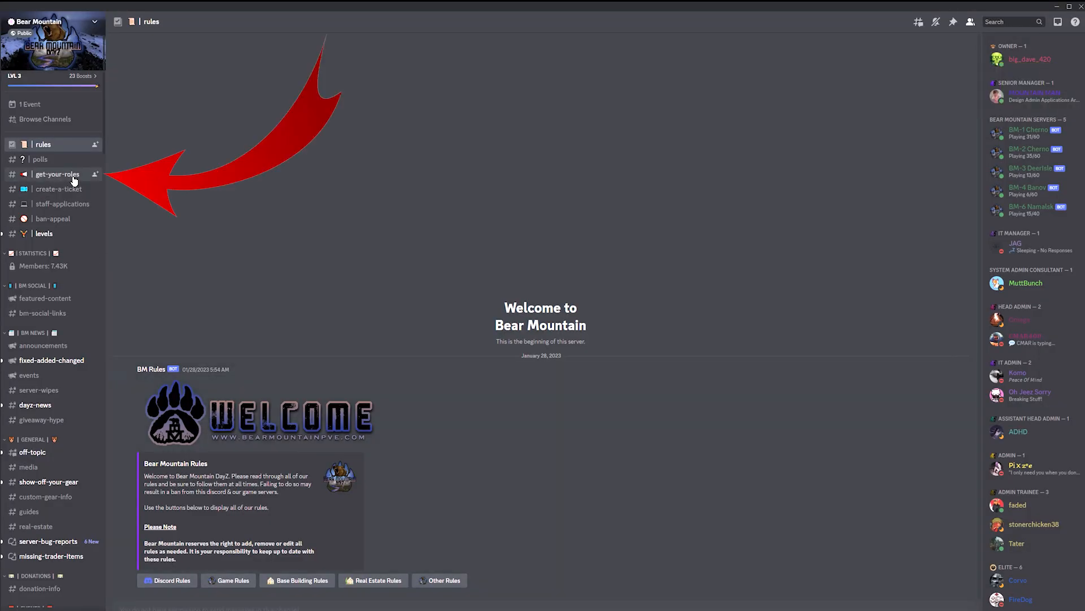
Pick the Events role from the Server Announcements dropdown in #get-your-roles
left_click(58, 173)
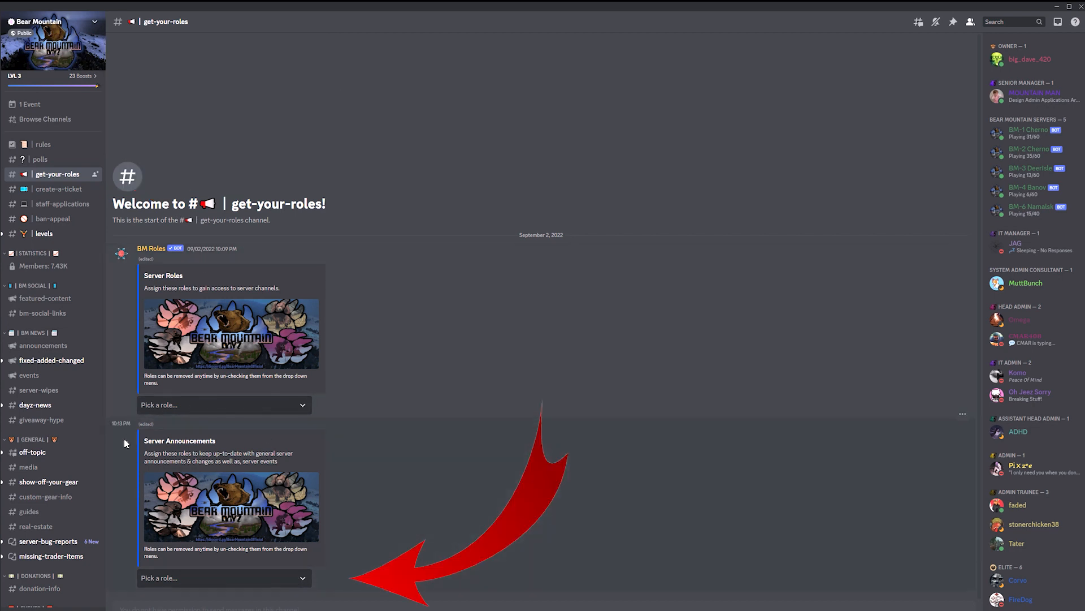
left_click(223, 578)
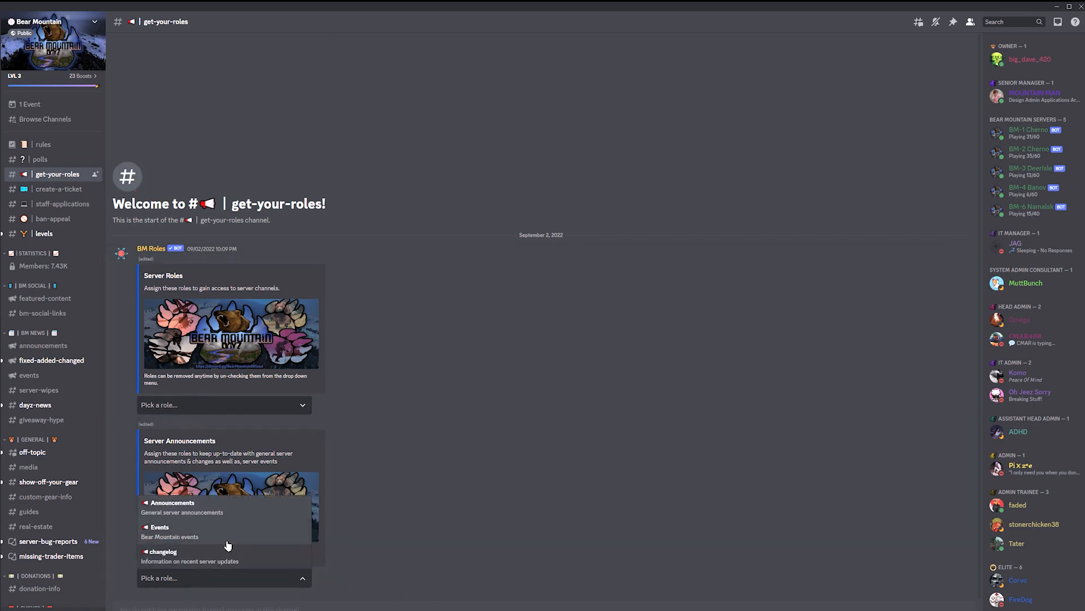
left_click(160, 527)
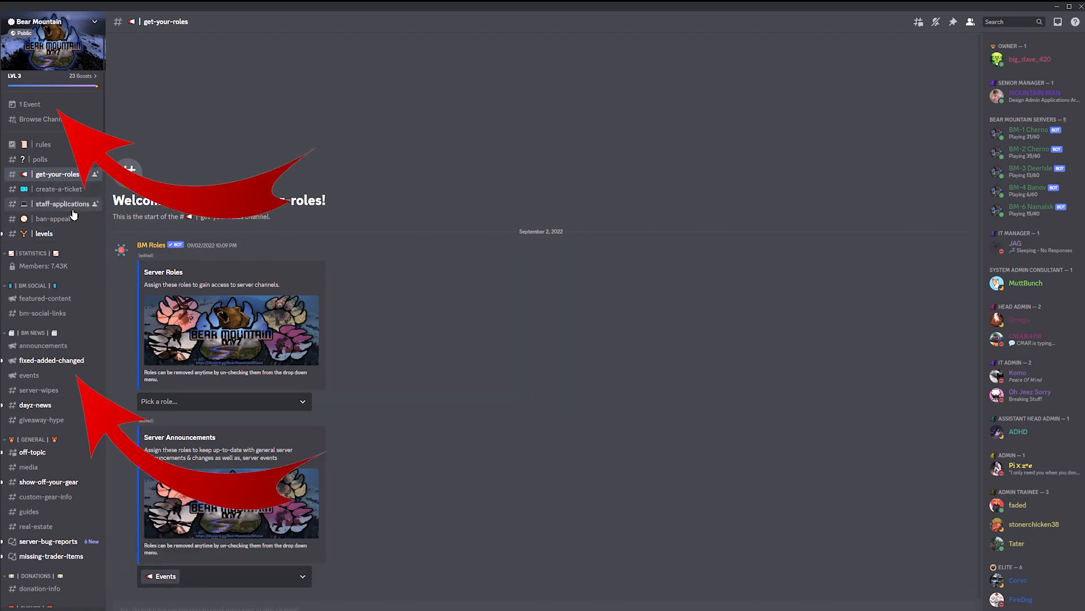
mouse_move(31, 104)
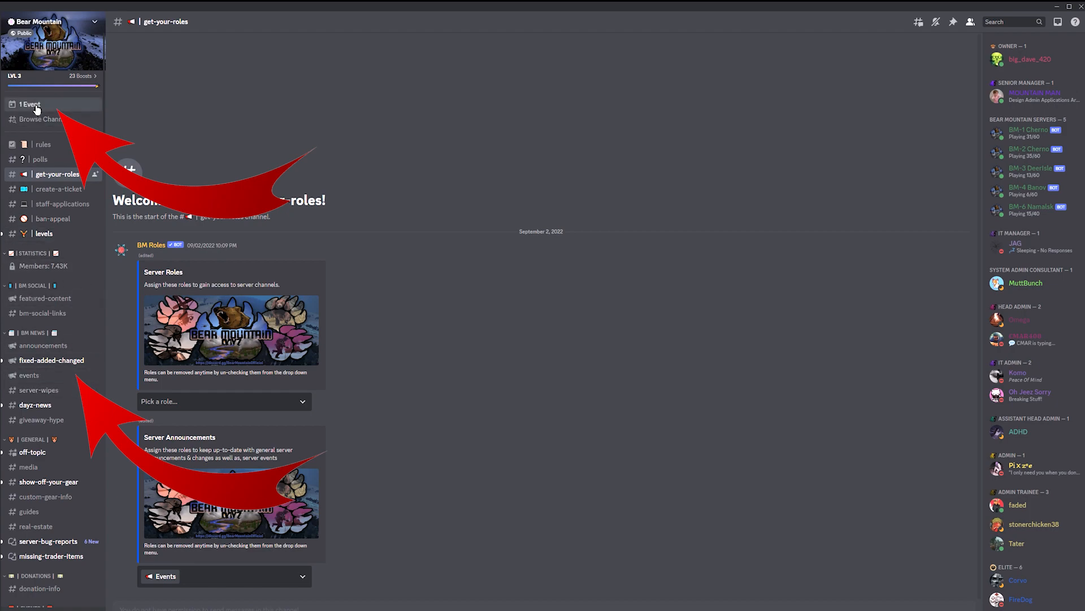
Browse the server's scheduled event listing and the #events channel
left_click(30, 104)
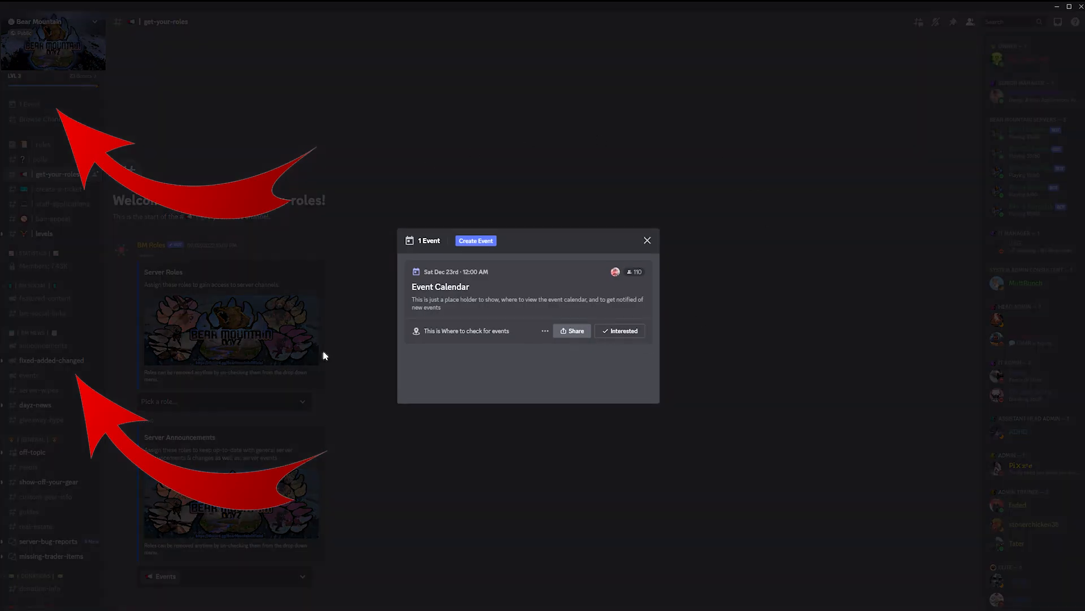
left_click(646, 240)
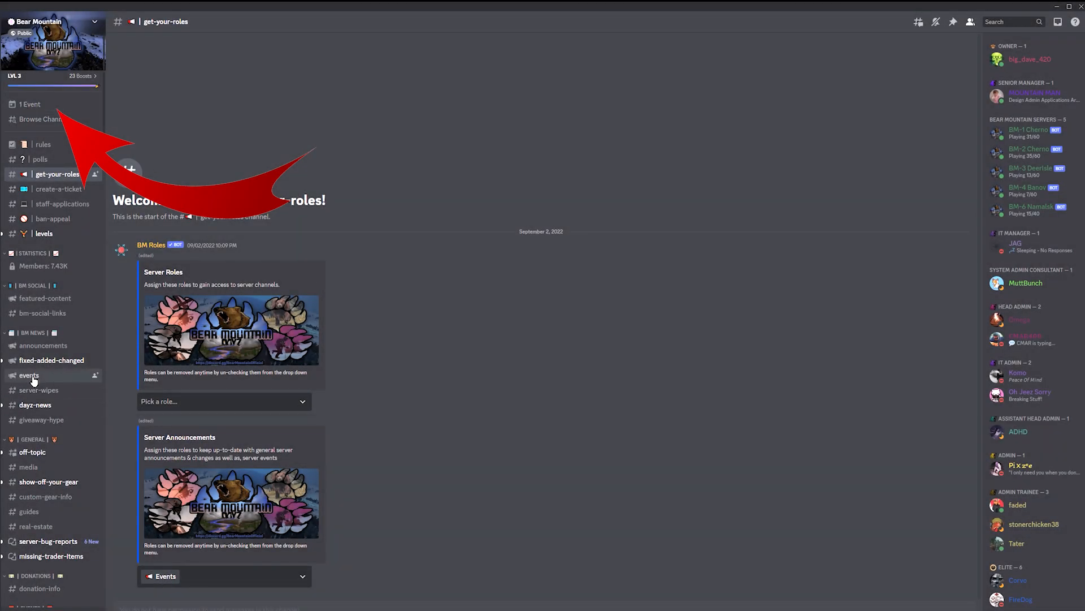
left_click(29, 375)
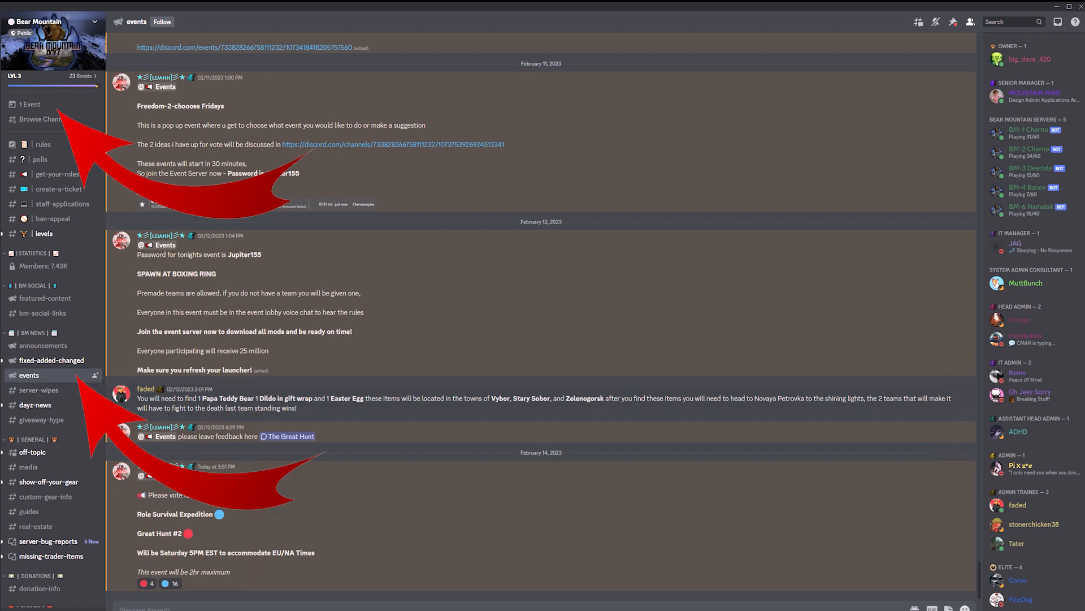
left_click(25, 104)
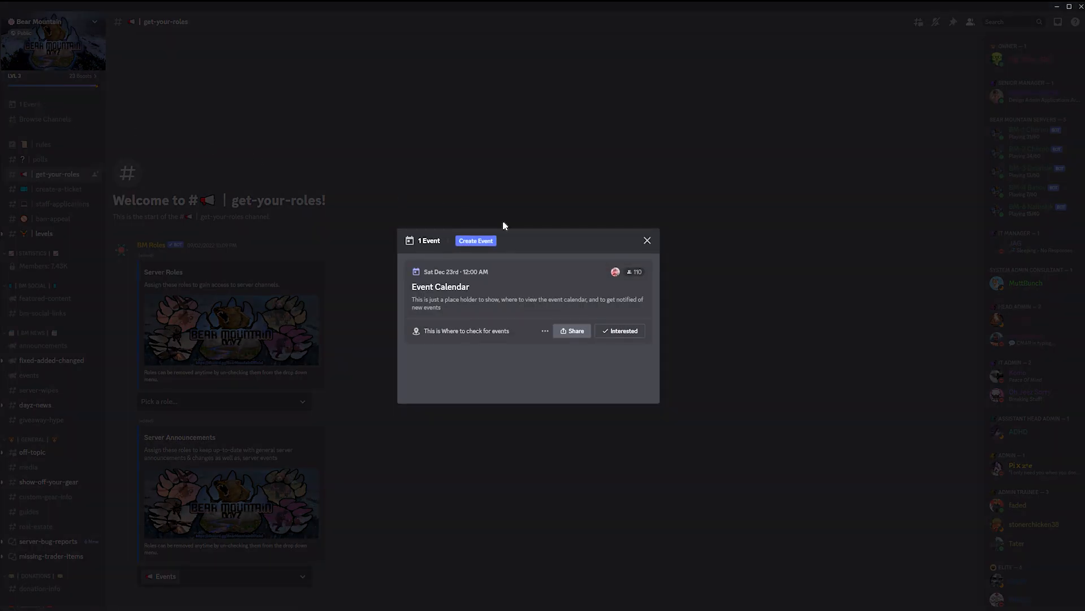
mouse_move(637, 241)
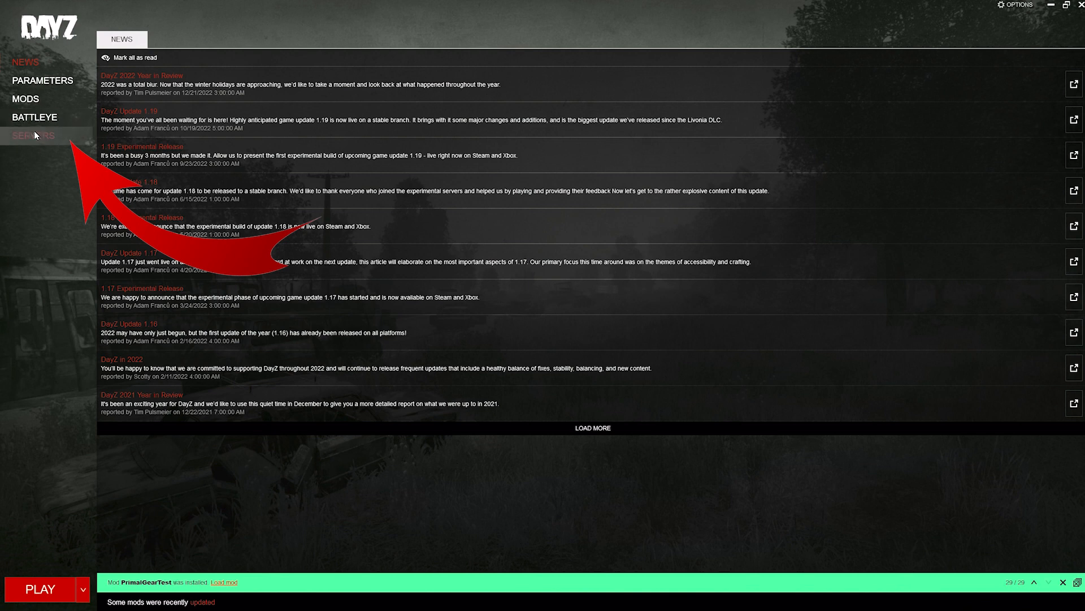
Find the Bear Mountain community servers and click Join on the Bear Mountain Event Server
left_click(33, 135)
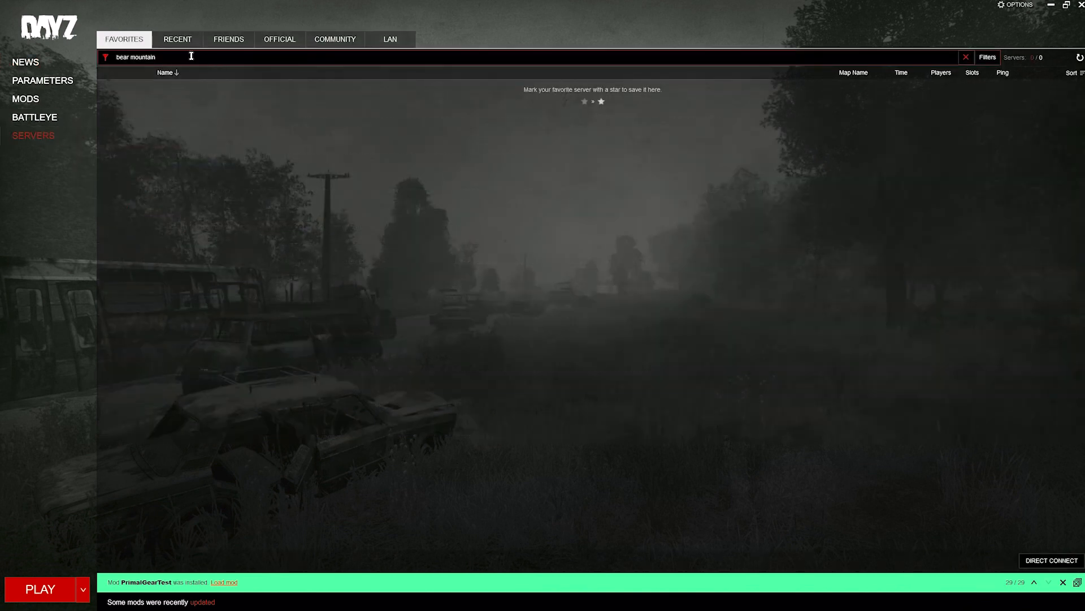
left_click(335, 39)
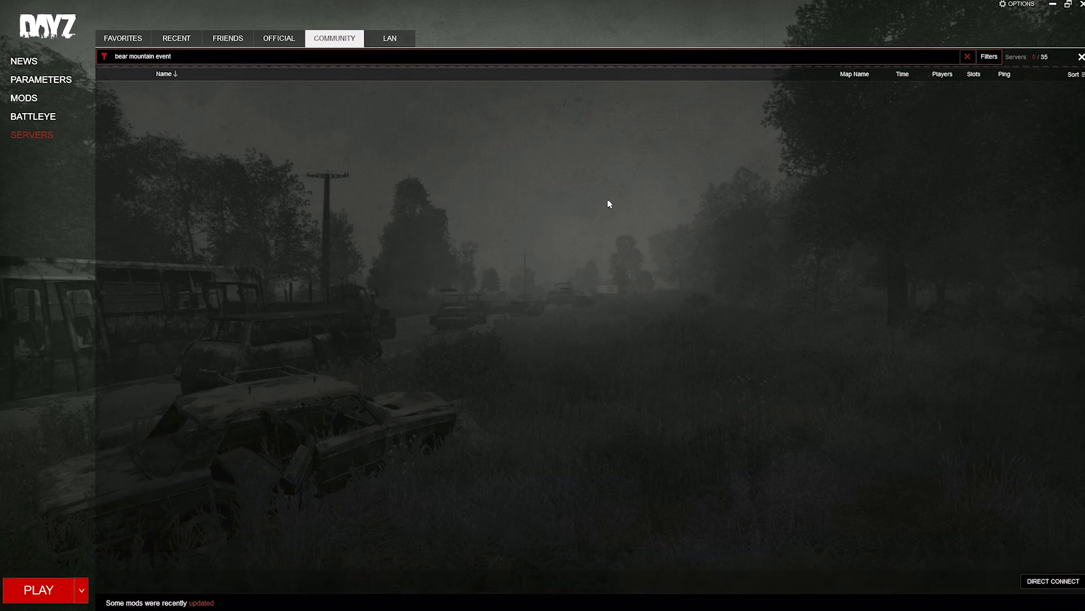
mouse_move(1021, 61)
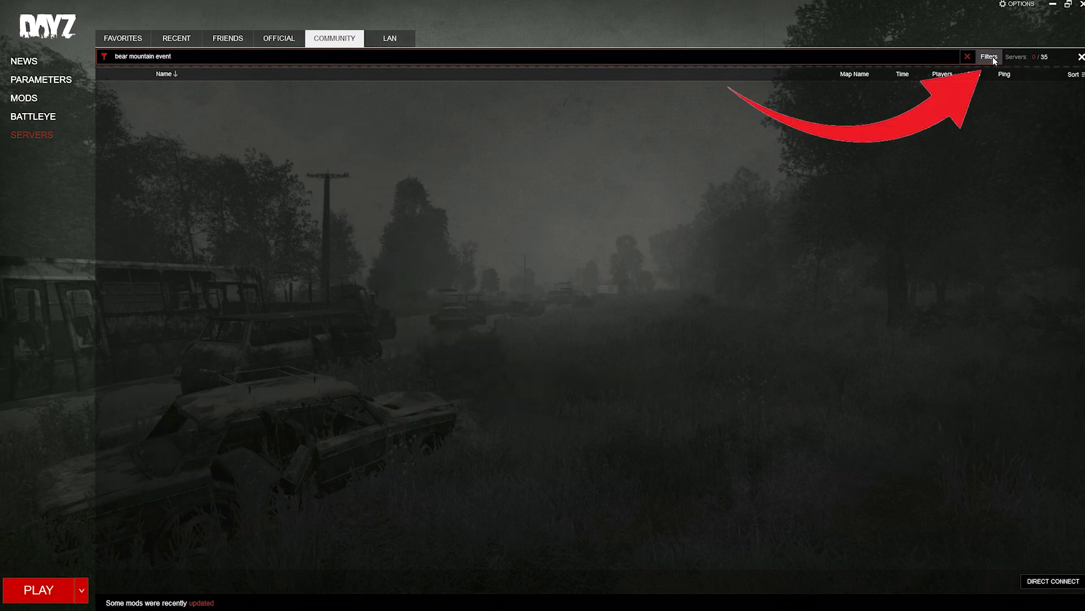
left_click(989, 56)
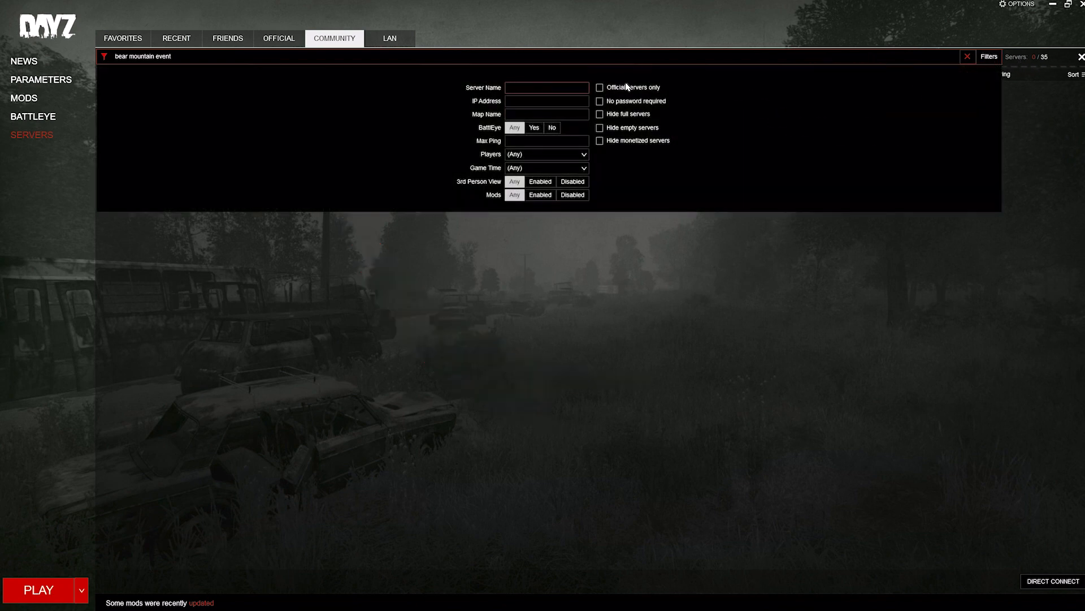
left_click(546, 101)
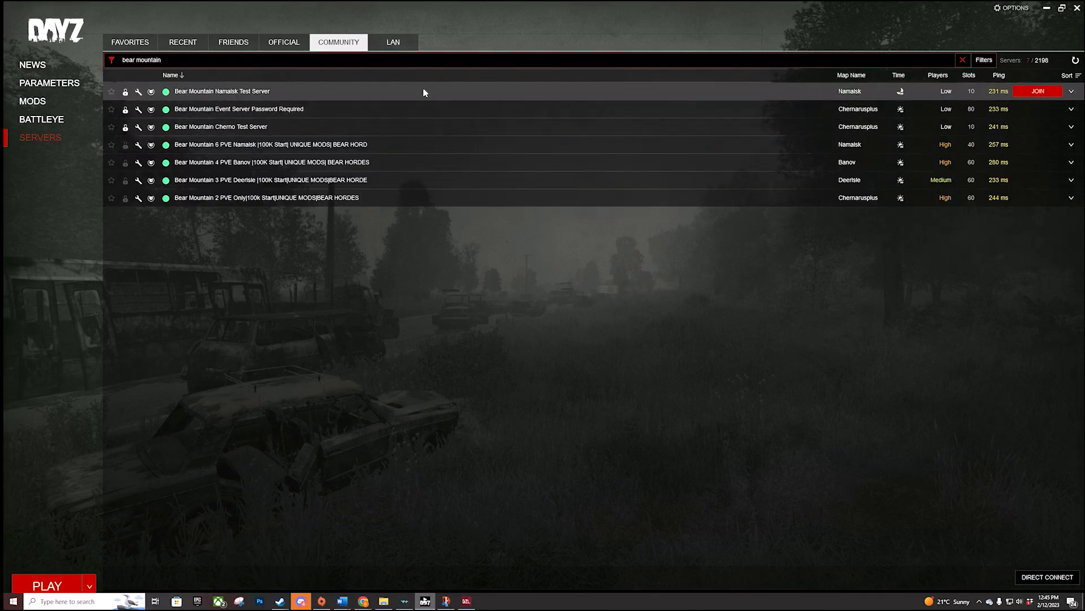
mouse_move(422, 107)
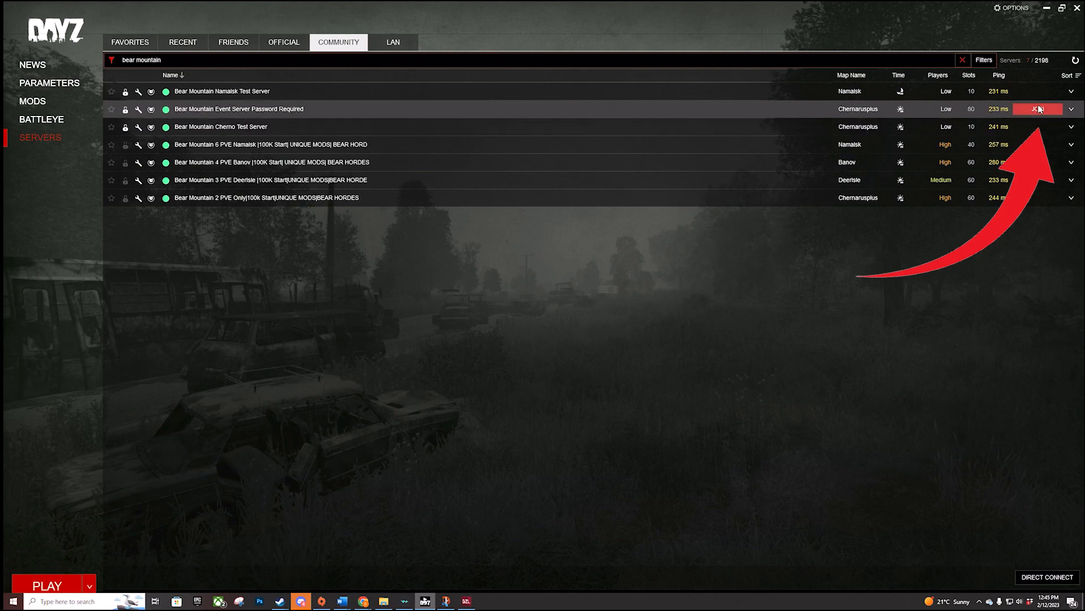
left_click(1037, 109)
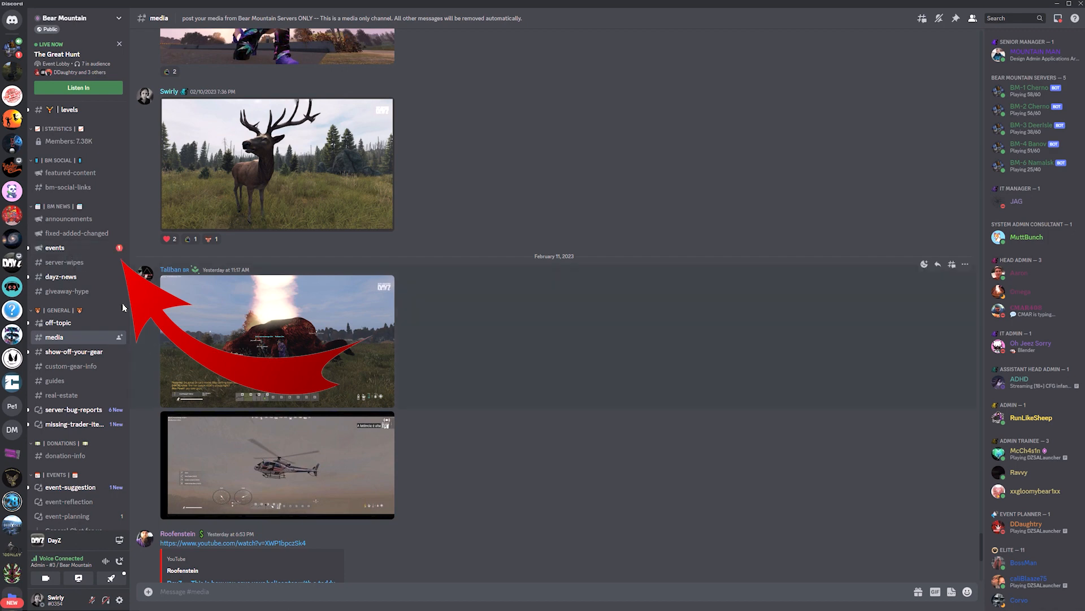
left_click(55, 247)
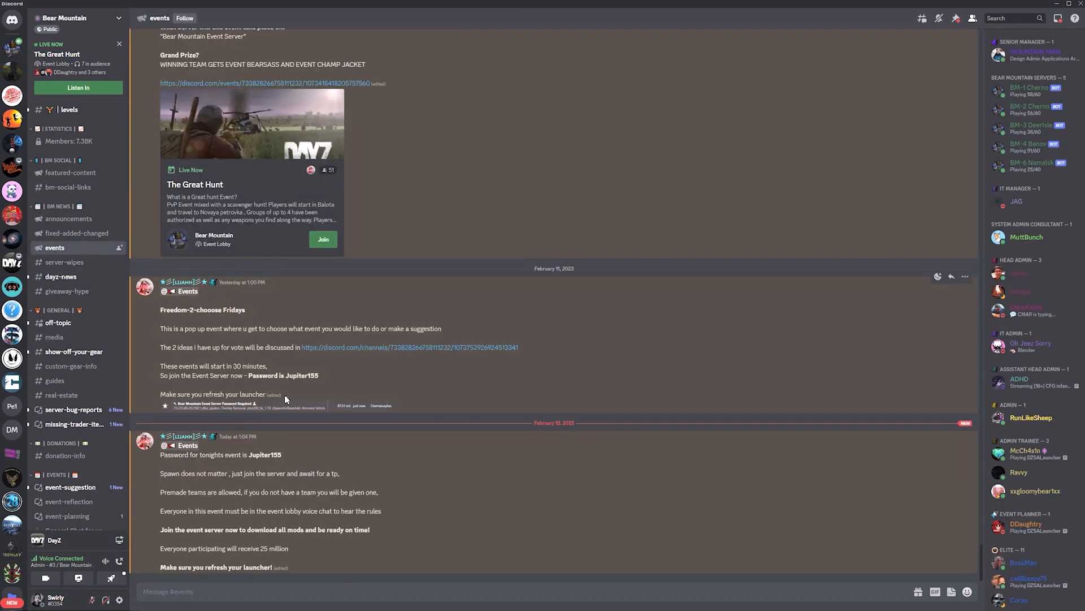
mouse_move(243, 437)
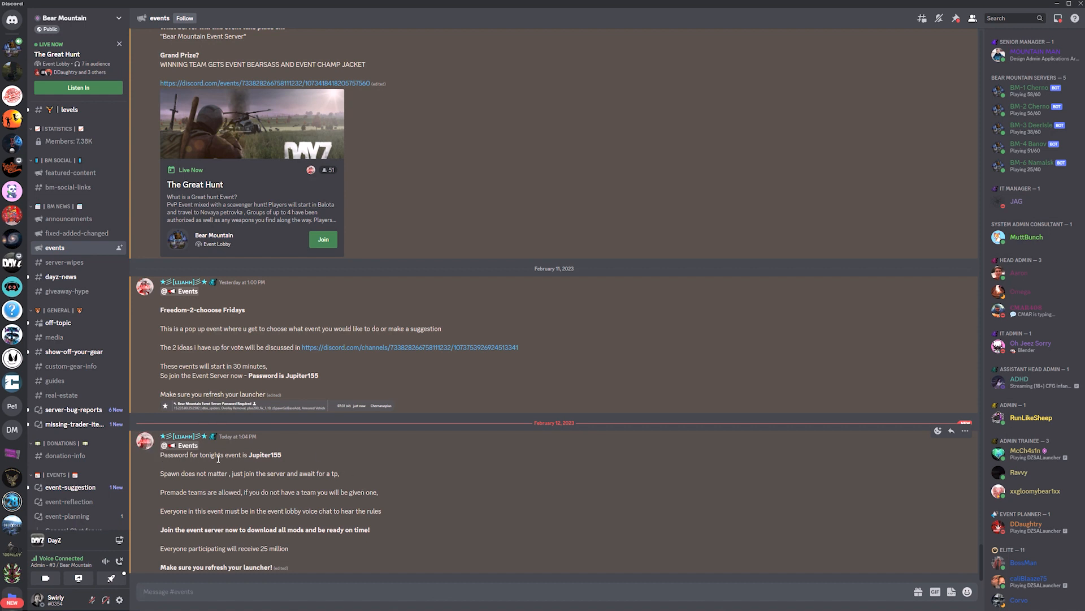
double_click(264, 454)
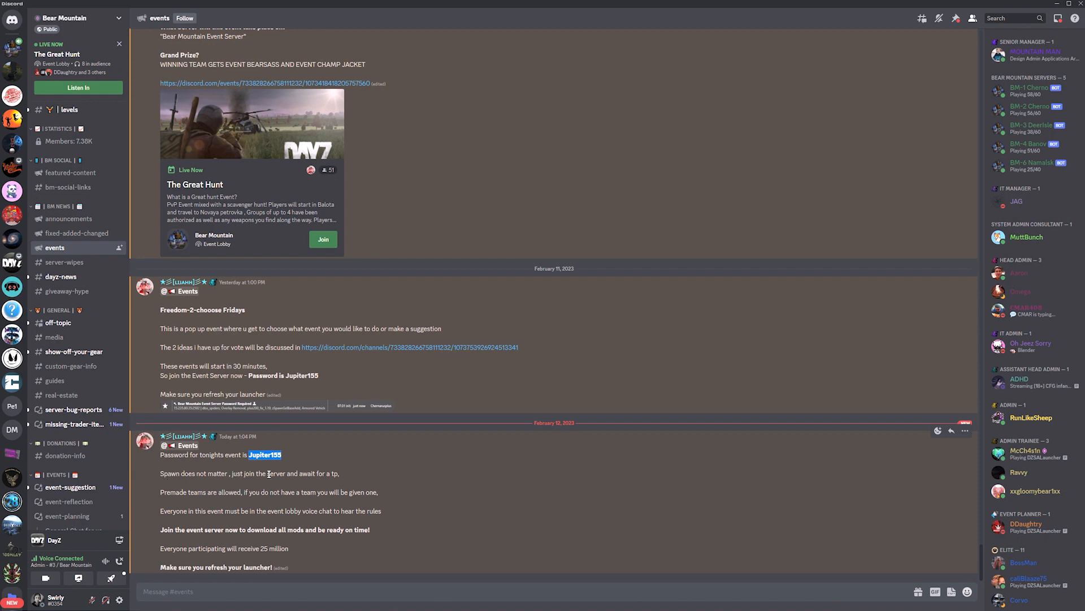
mouse_move(312, 509)
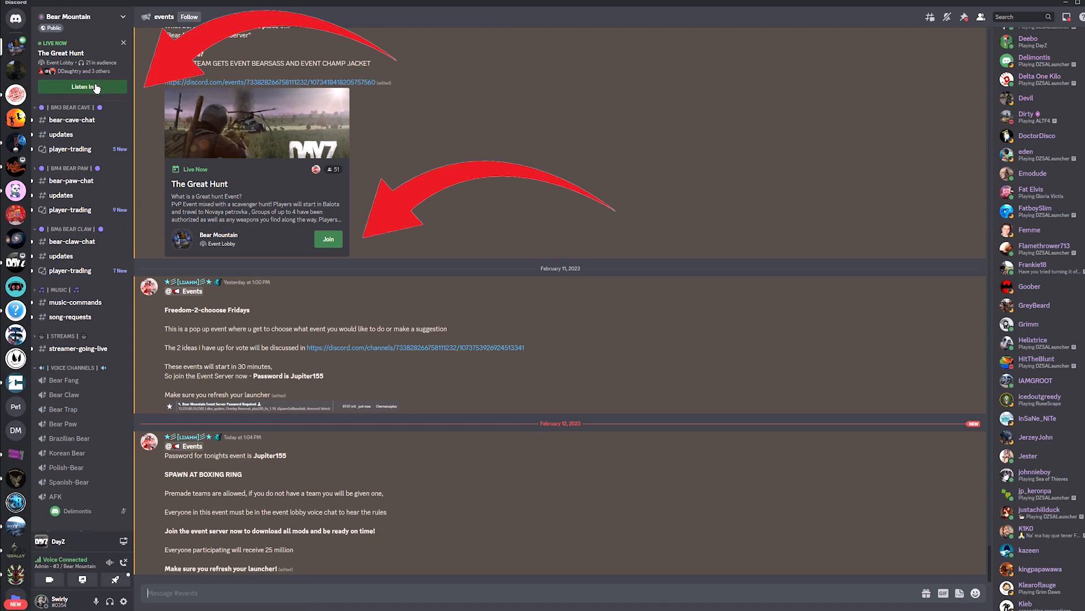
left_click(82, 87)
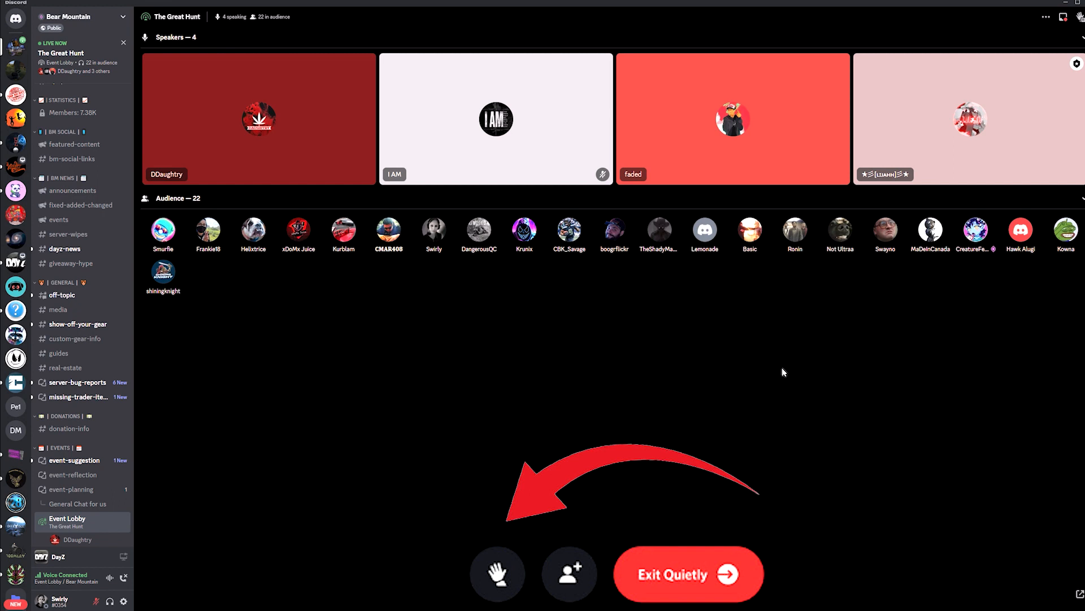
left_click(497, 573)
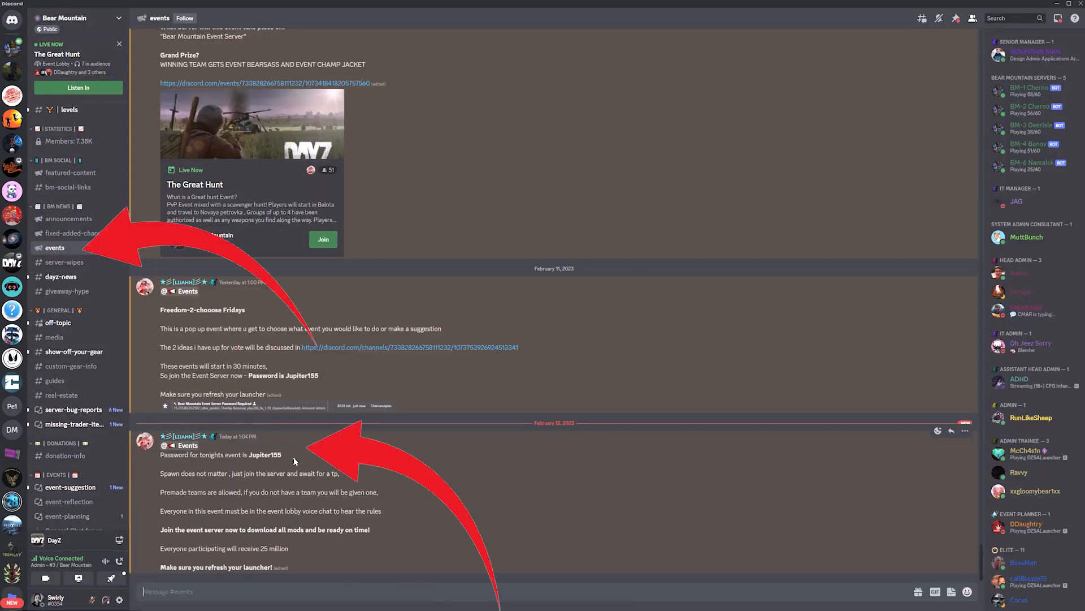
double_click(264, 455)
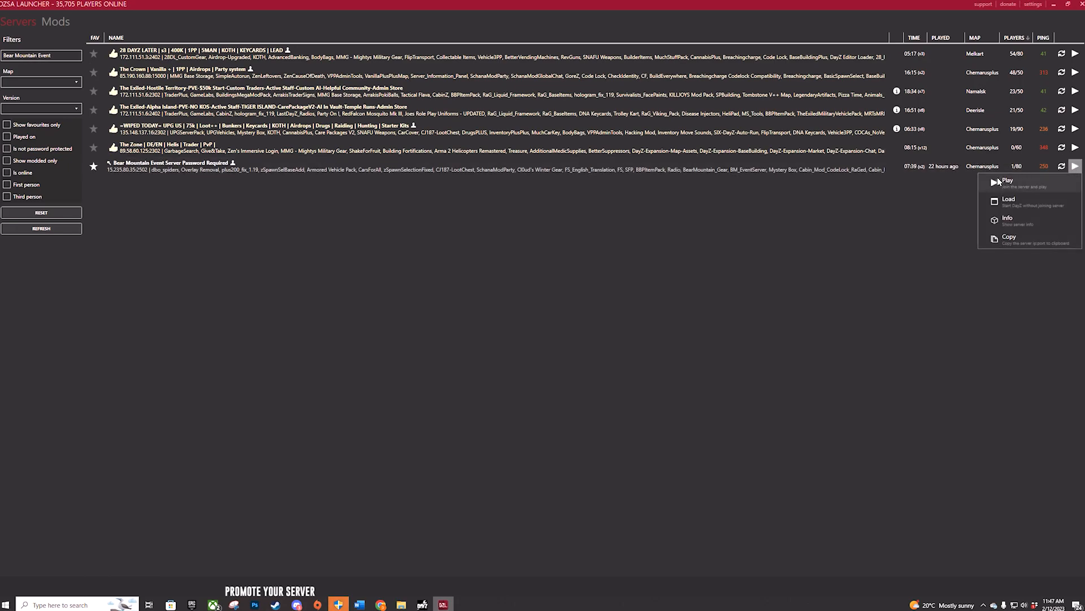
left_click(1009, 181)
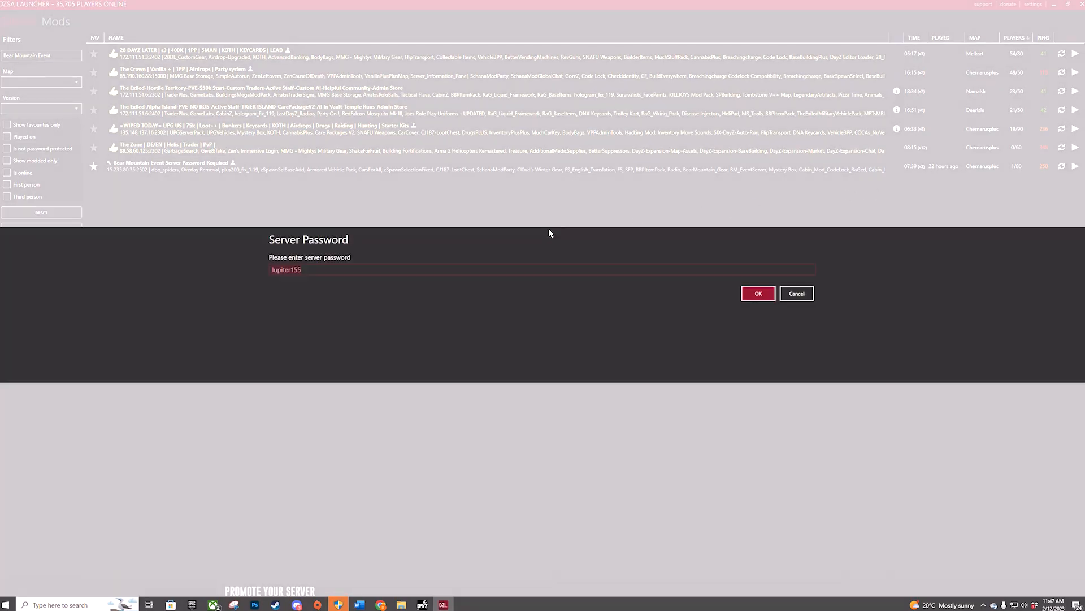
left_click(757, 292)
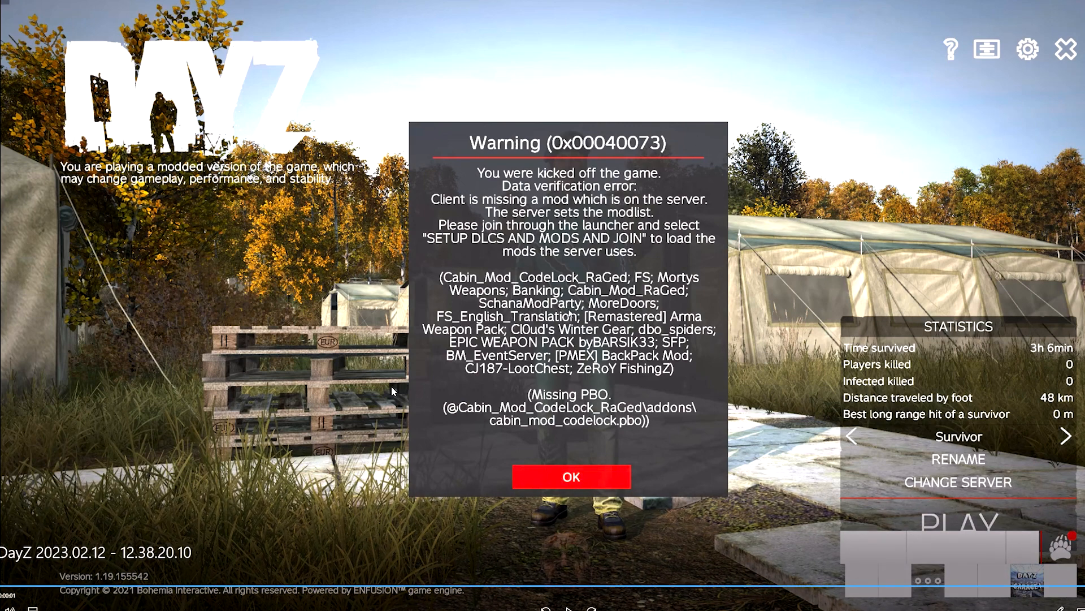
mouse_move(908, 497)
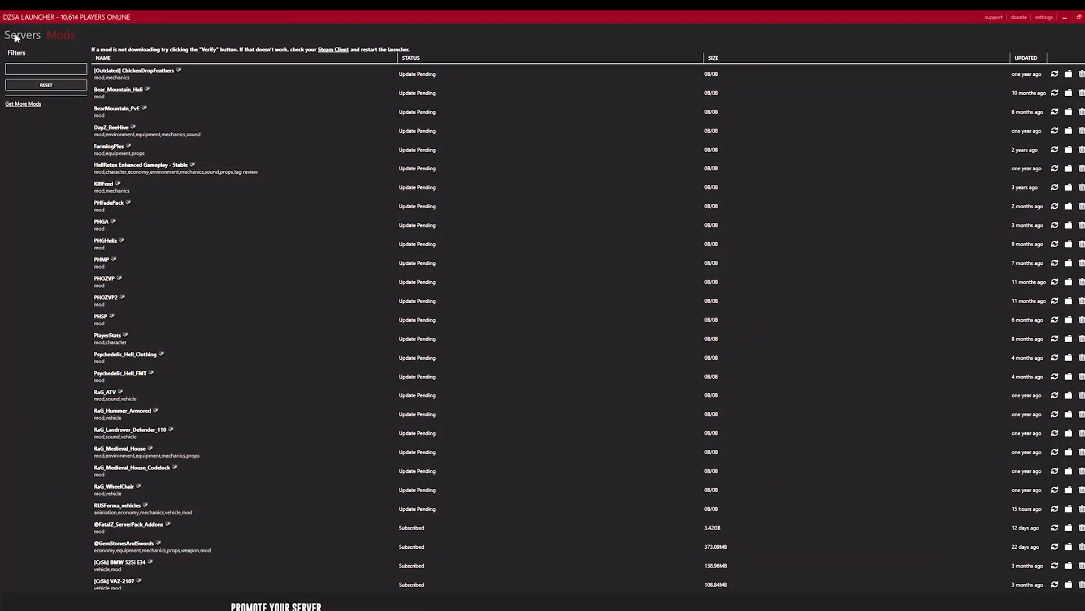
Filter the Mods list by 'cab' and verify Cabin_Mod_CodeLock_RaGed
left_click(23, 35)
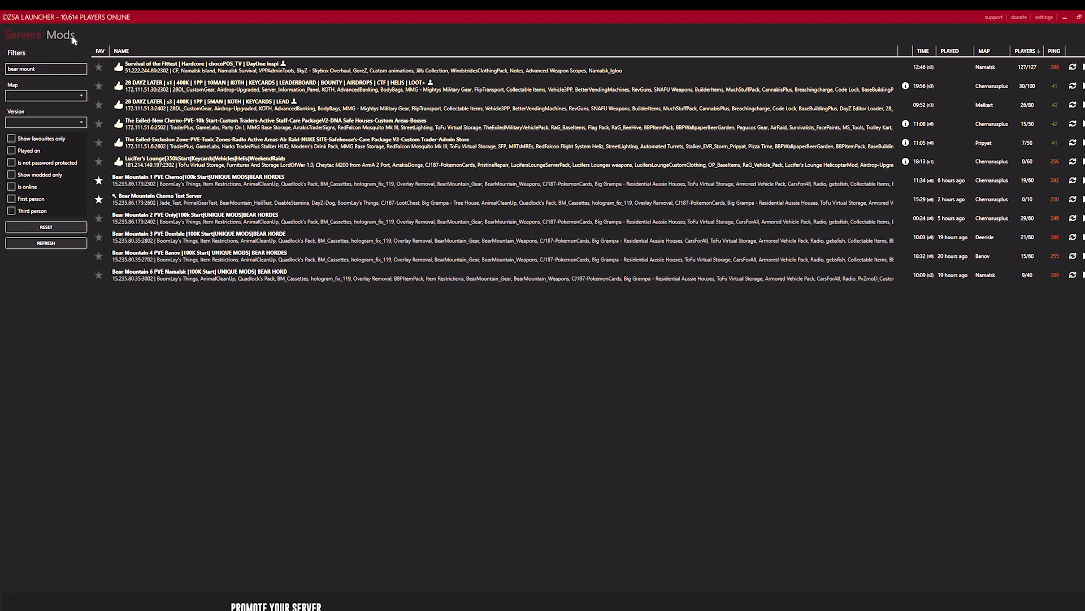
left_click(60, 35)
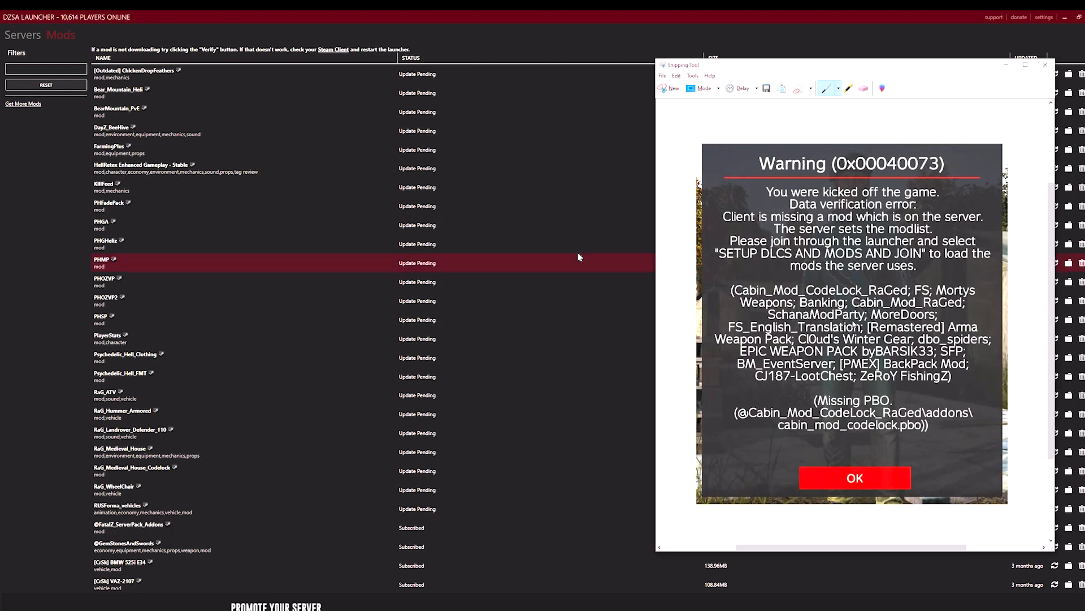
type("4")
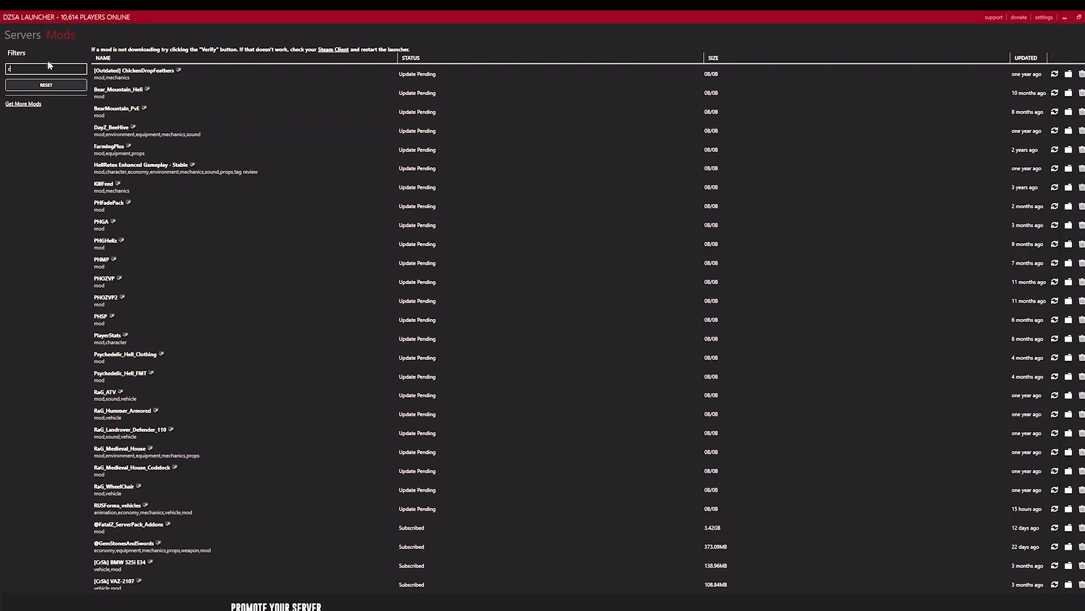
type("cab")
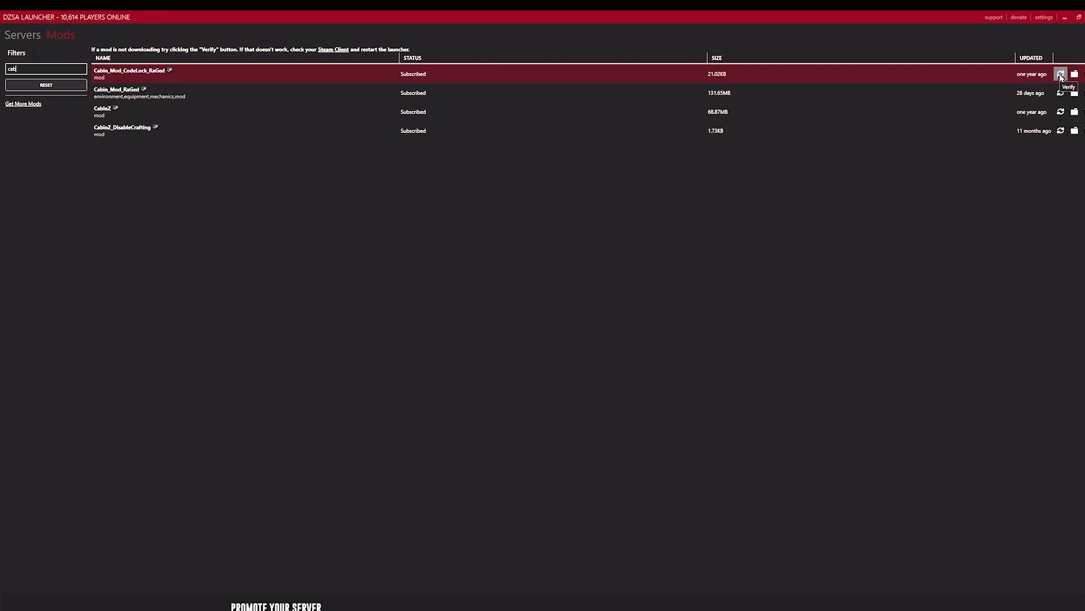
left_click(1060, 73)
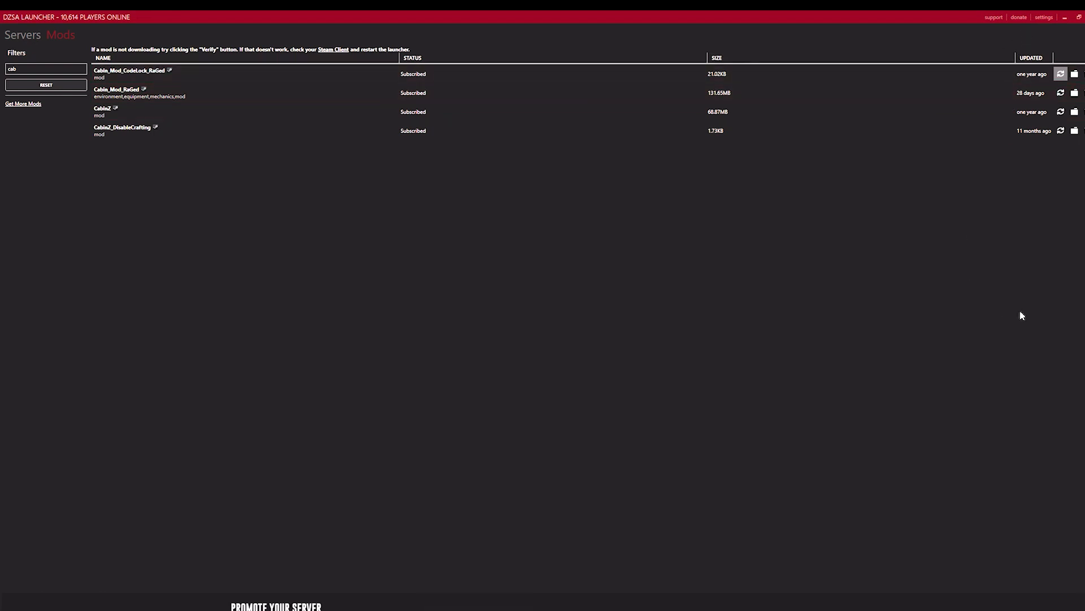
mouse_move(1023, 311)
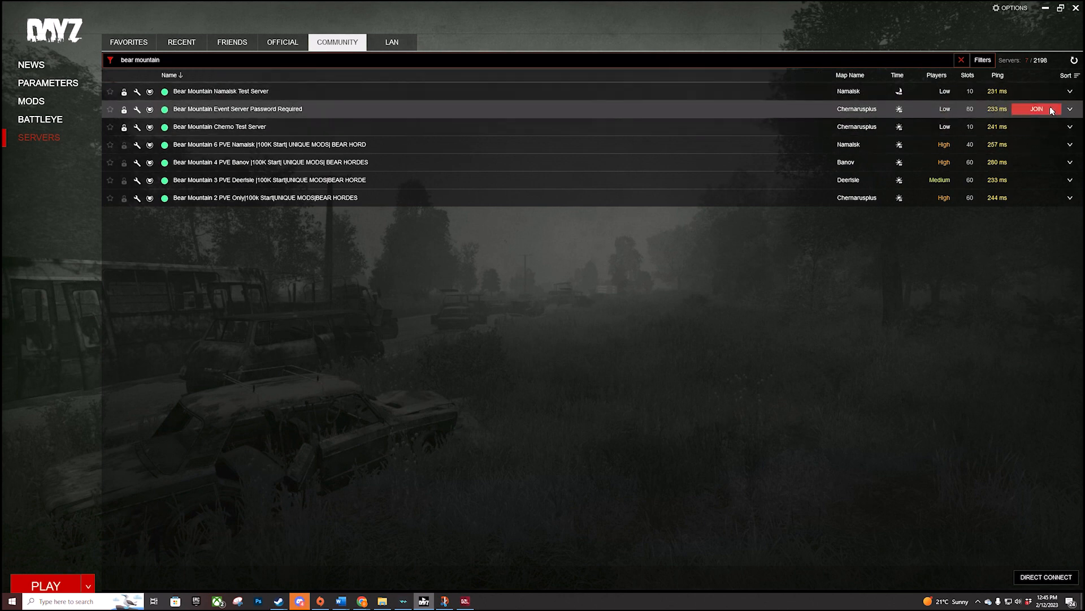
Click JOIN on the password-protected Bear Mountain Event Server row
left_click(1035, 108)
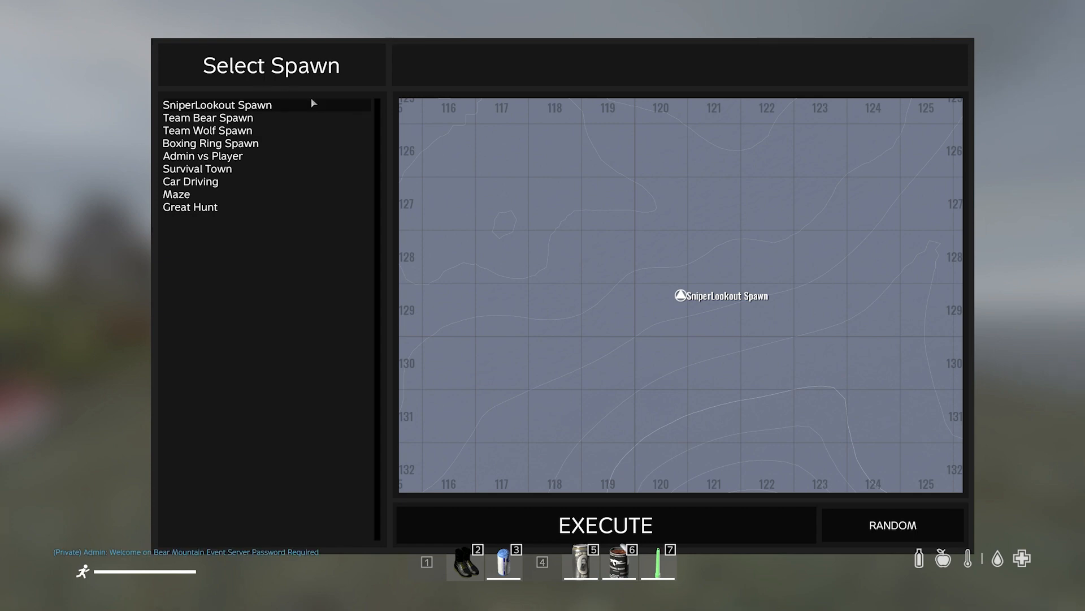
mouse_move(297, 312)
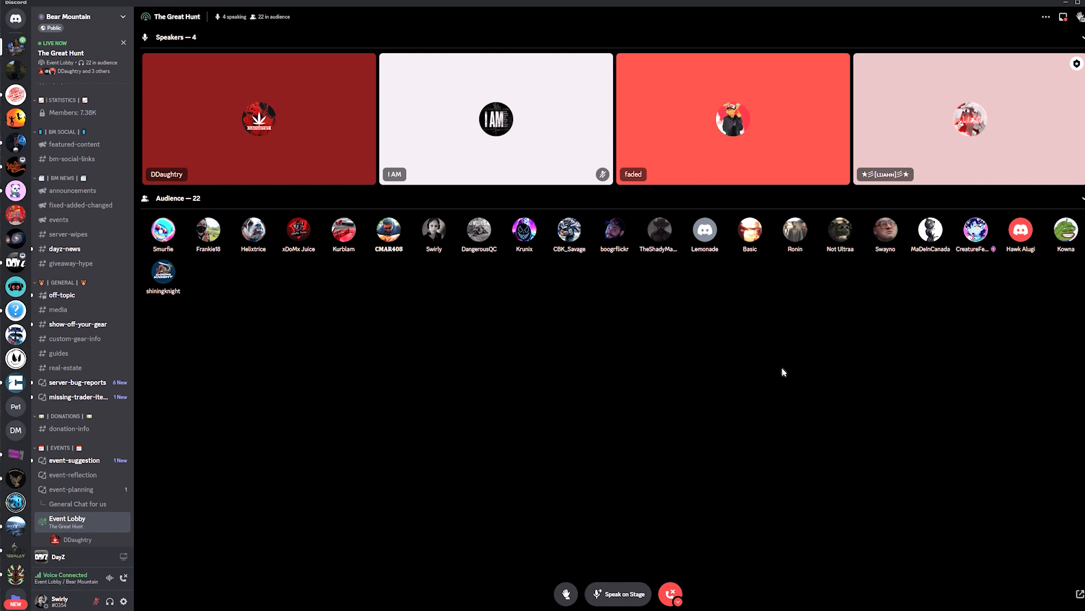
mouse_move(784, 369)
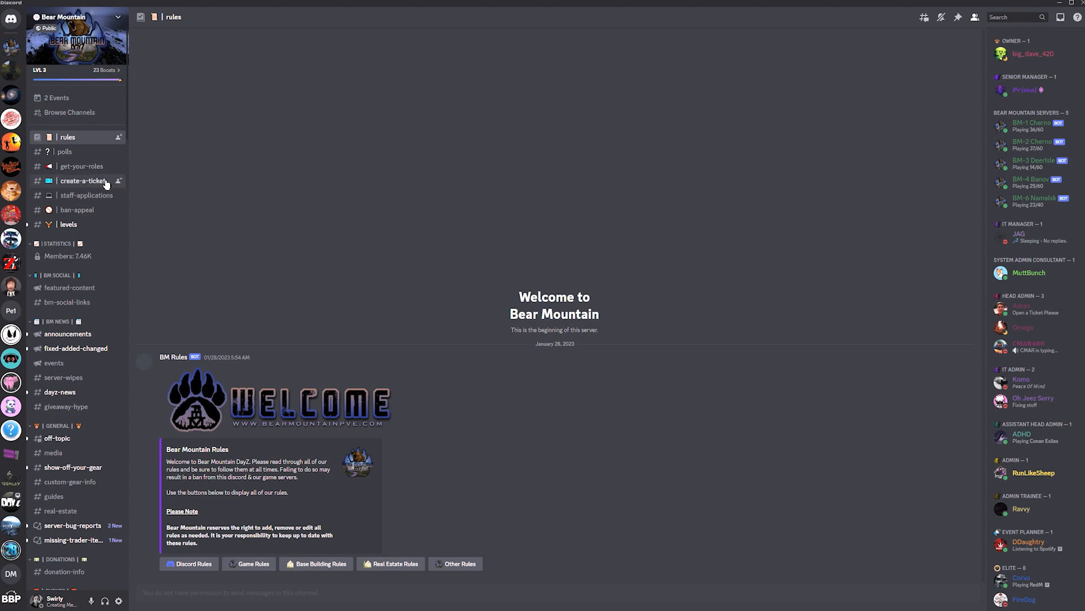
left_click(83, 181)
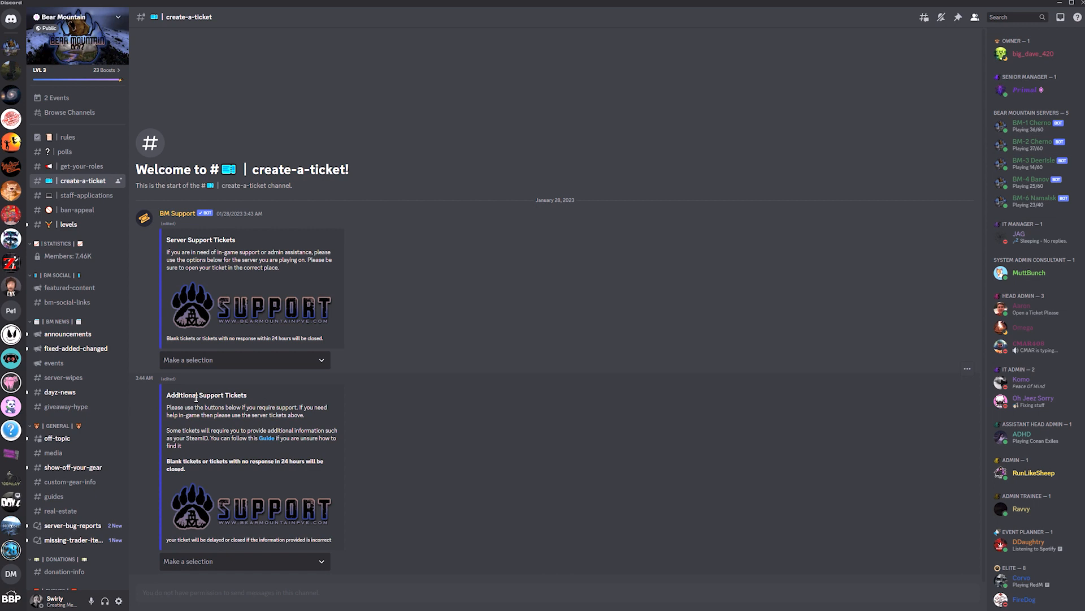
left_click(243, 560)
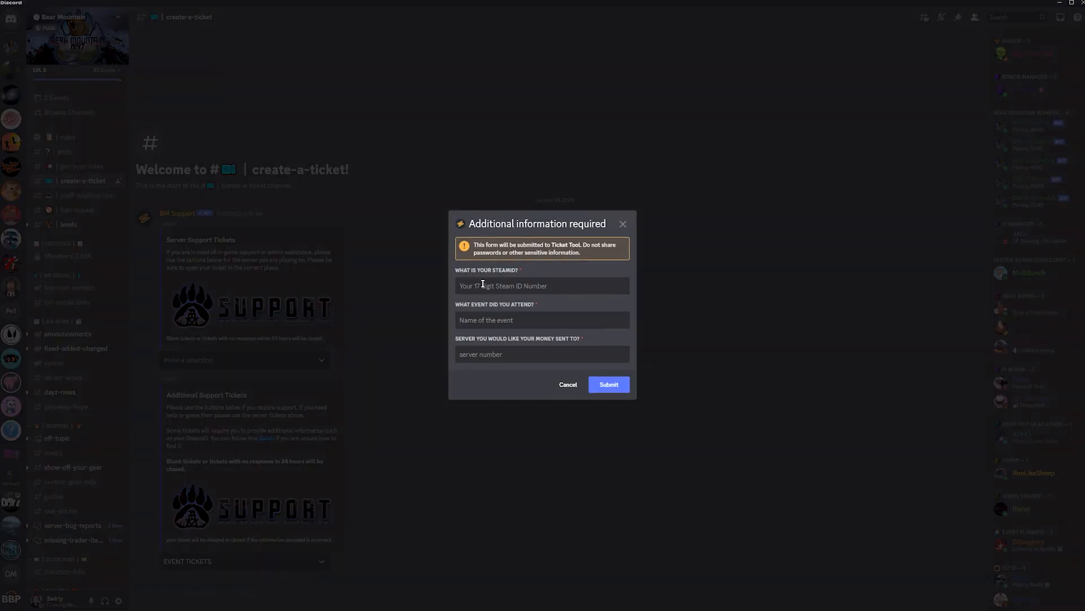
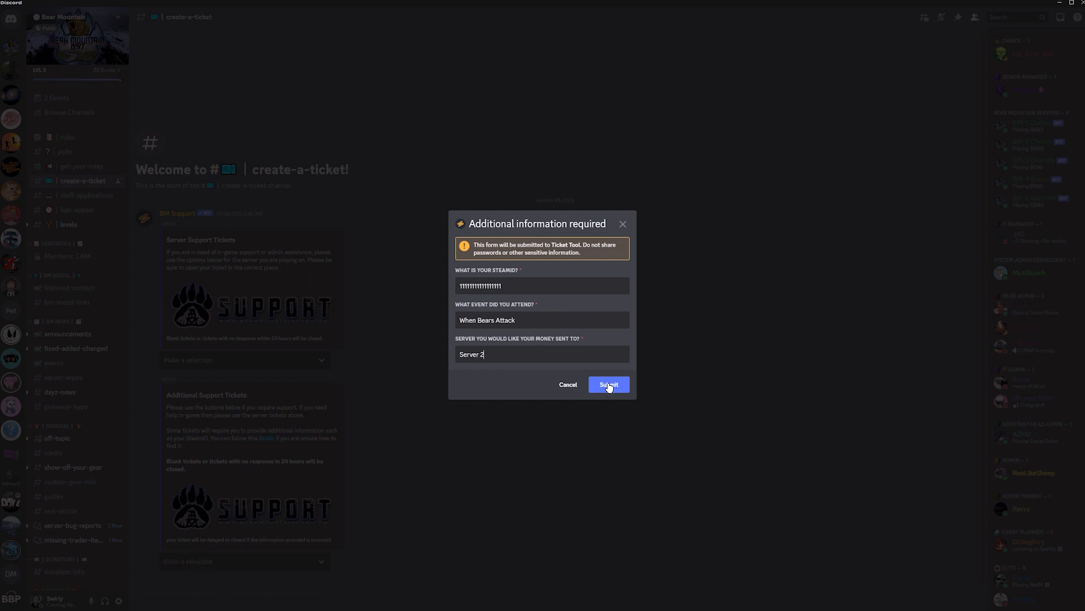
left_click(608, 385)
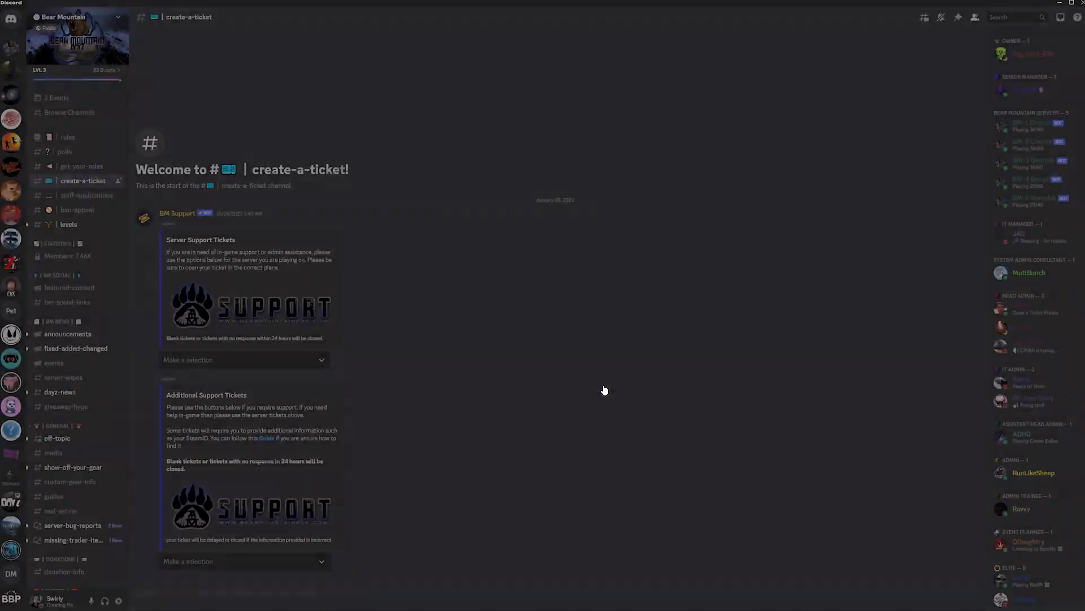